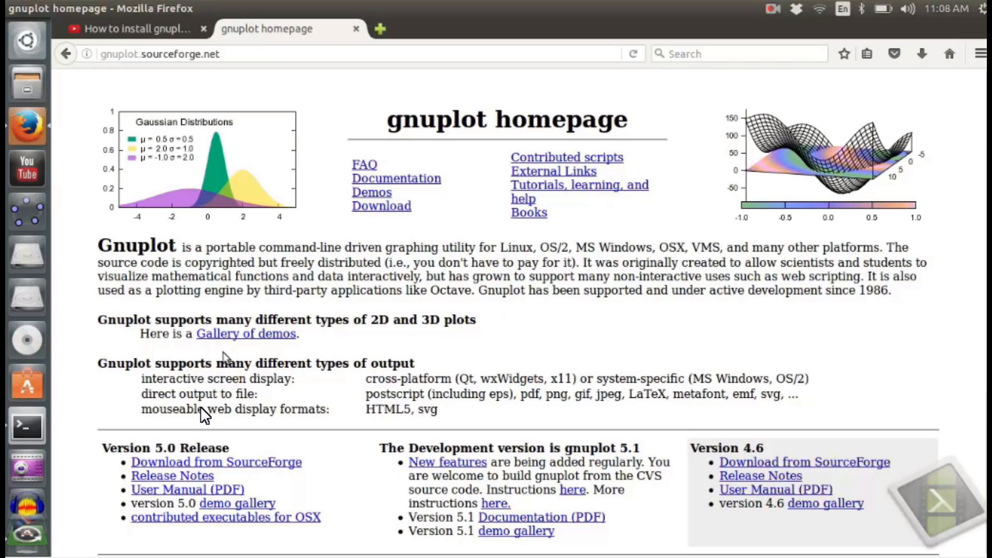
mouse_move(191, 81)
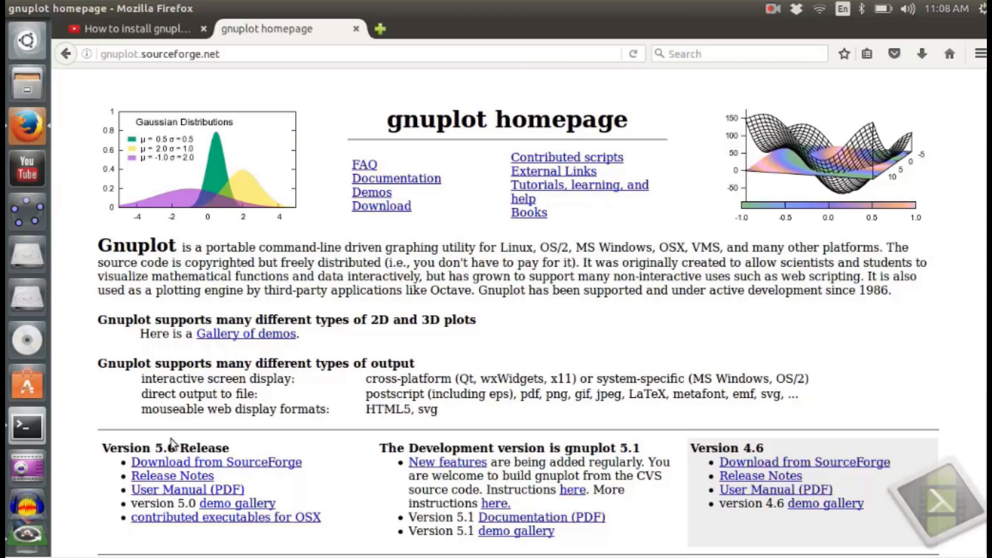
Follow the gnuplot 5.0 'Download from SourceForge' link to its SourceForge files page.
click(216, 462)
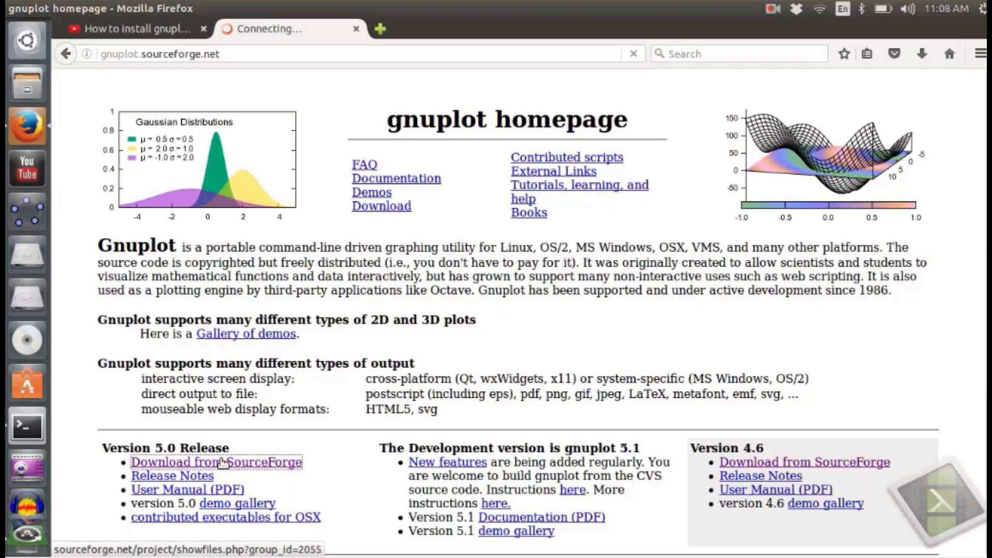
click(215, 462)
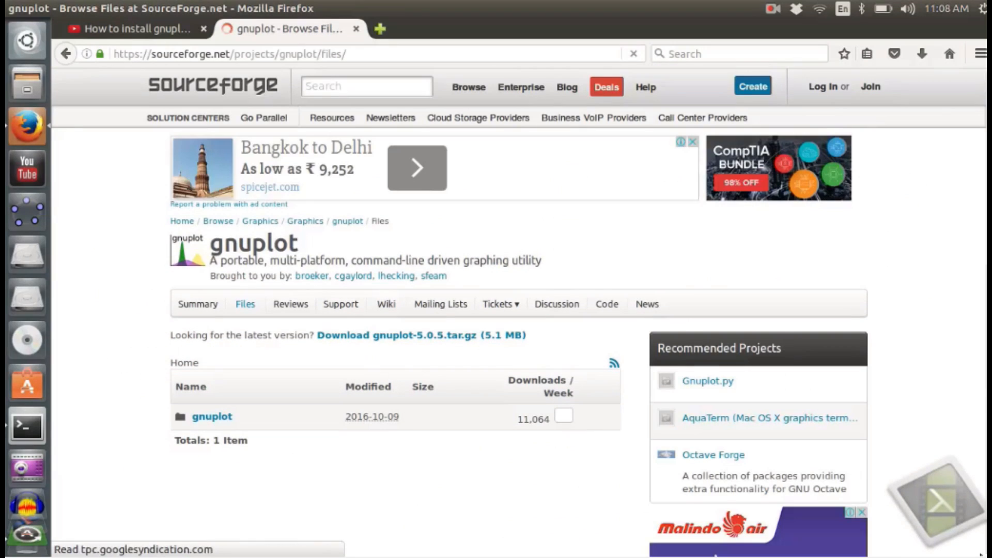
Download gnuplot-5.0.5.tar.gz, save it to disk, and check the download's progress.
click(420, 335)
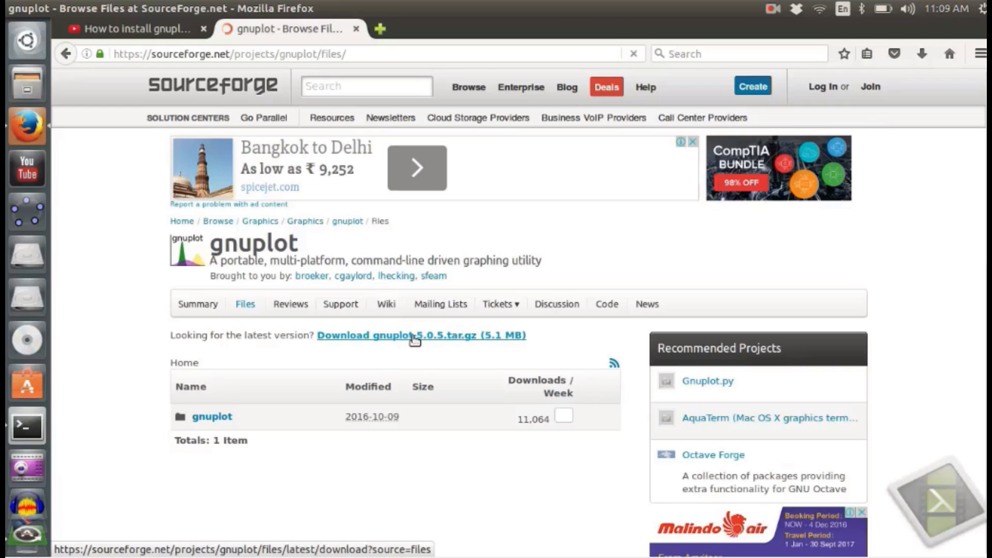
click(420, 335)
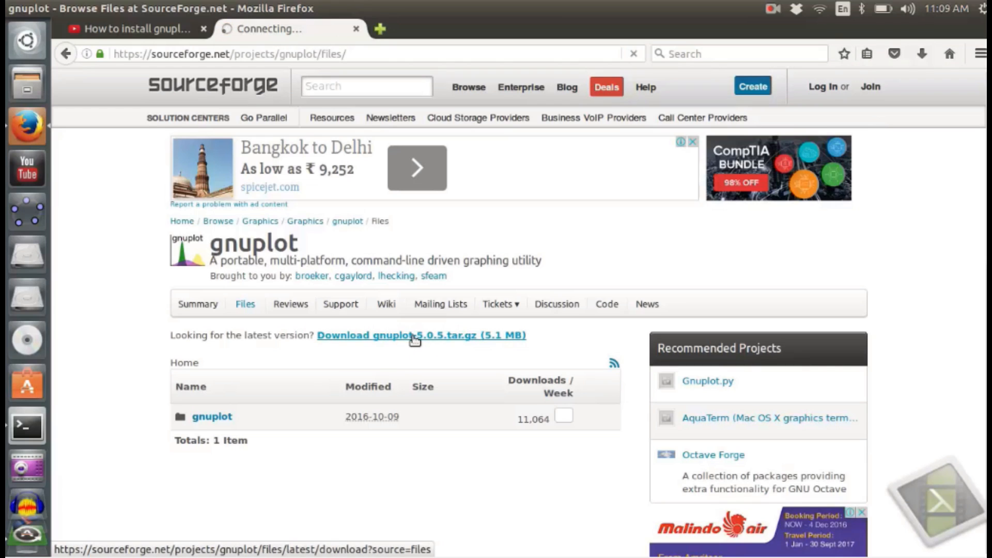
click(419, 335)
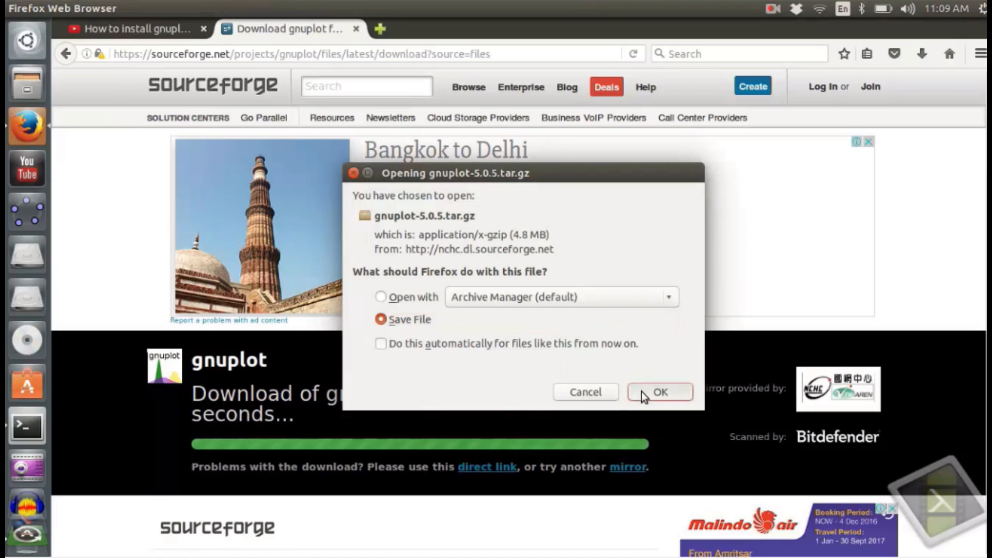
click(659, 391)
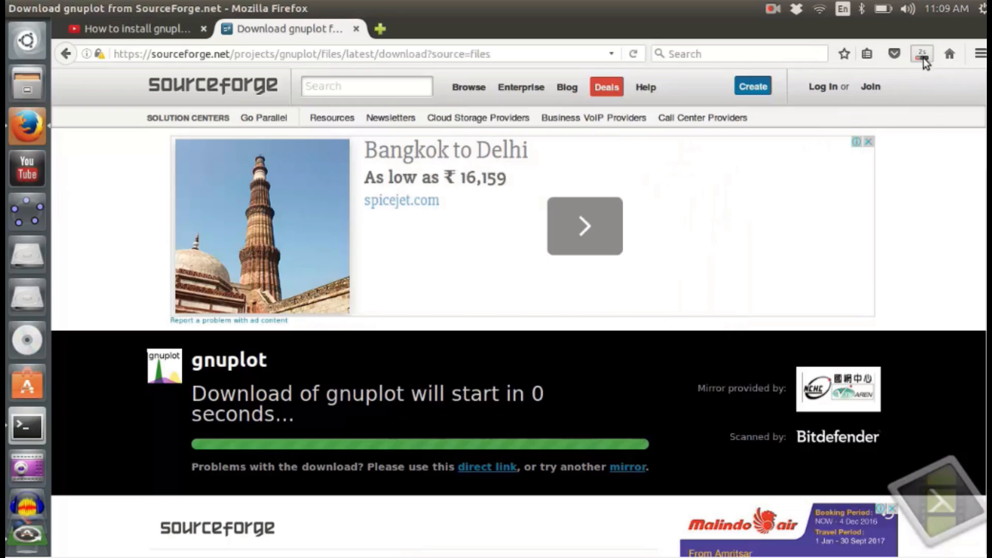
click(921, 53)
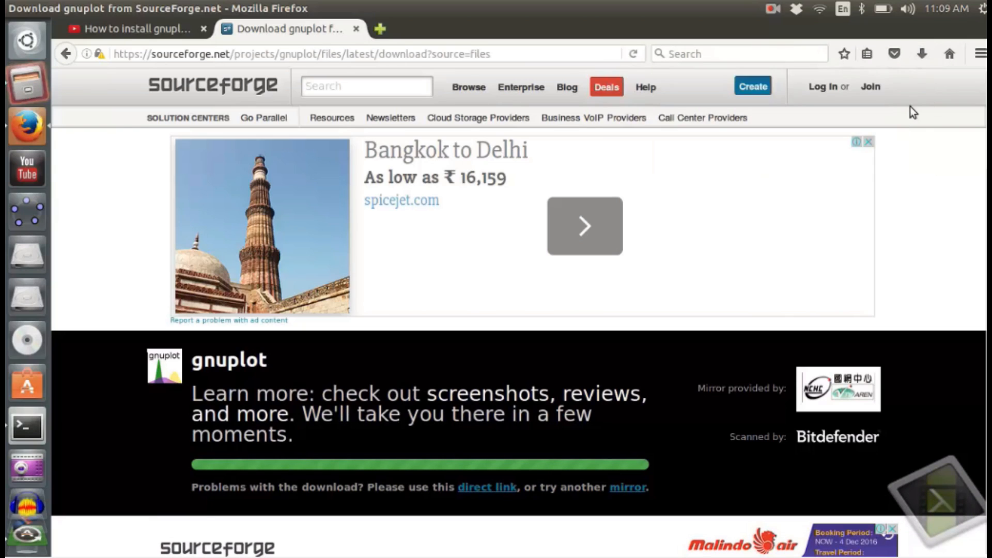
mouse_move(28, 83)
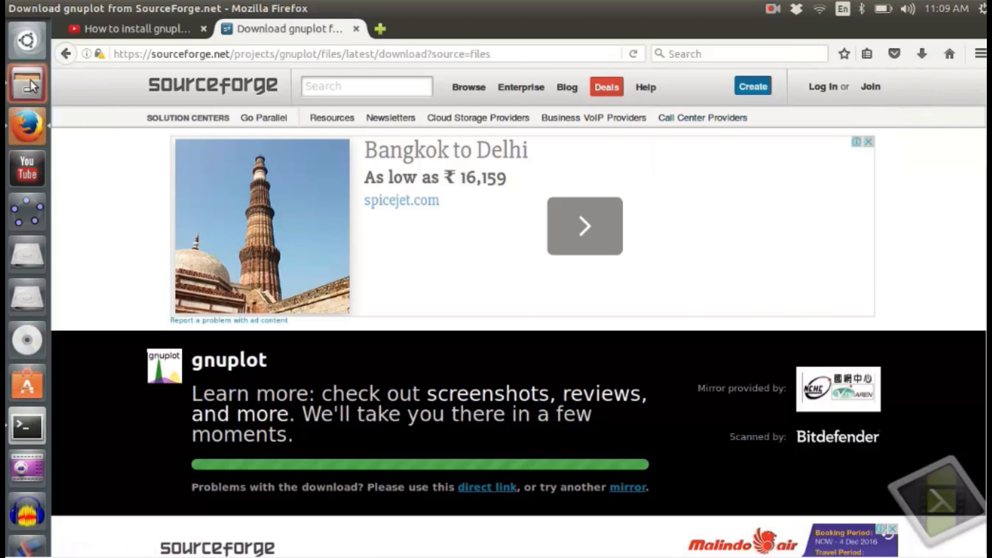
Move gnuplot-5.0.5.tar.gz from Downloads into the Home folder using Files.
click(26, 83)
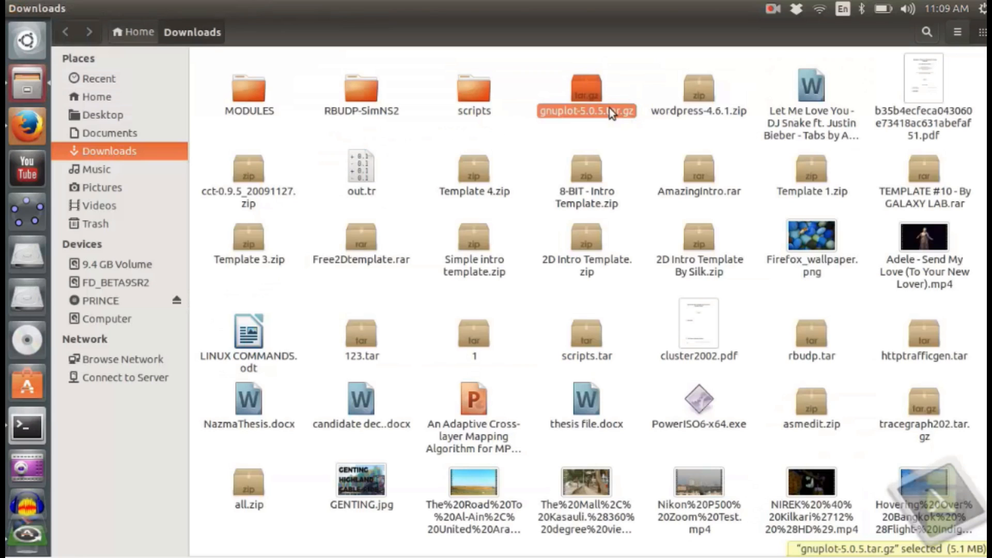
mouse_move(104, 124)
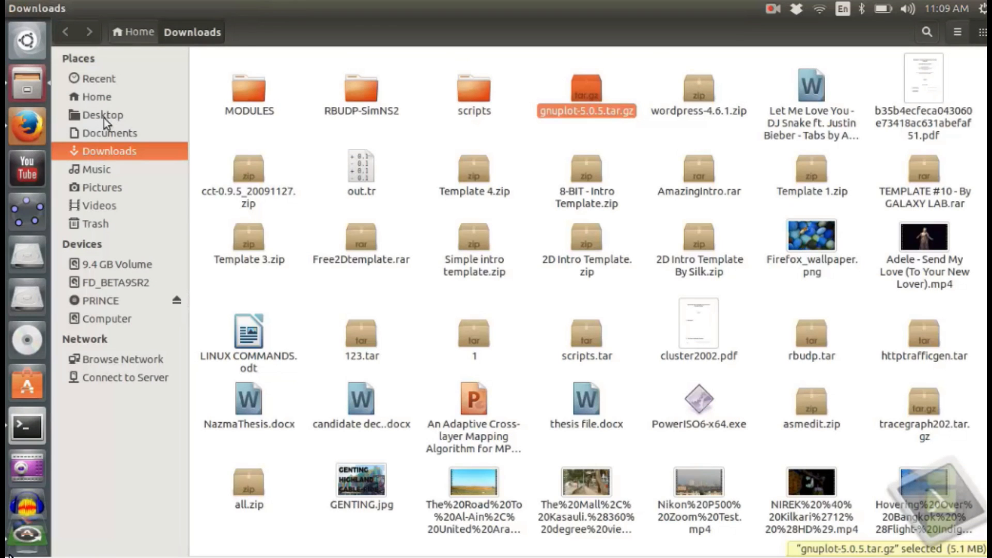
click(110, 133)
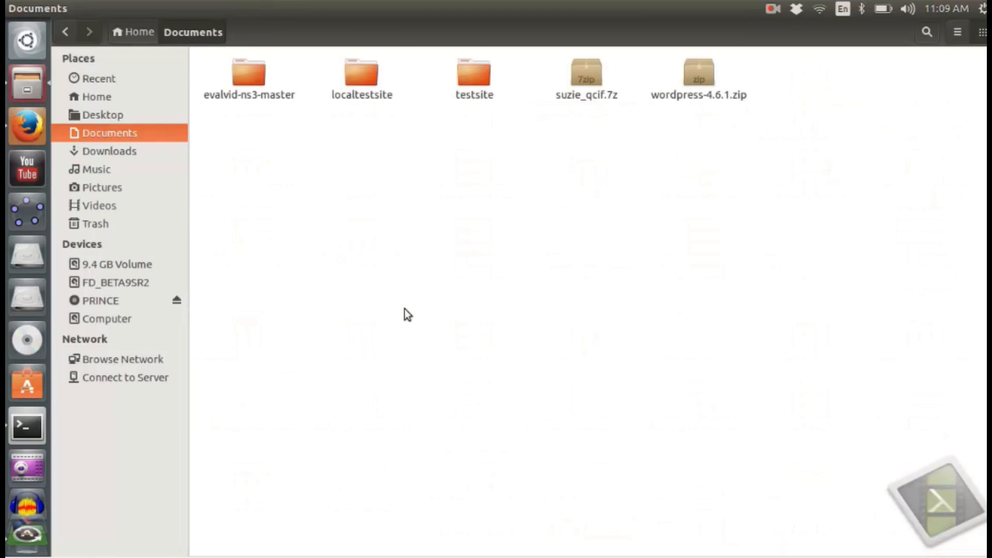
mouse_move(68, 121)
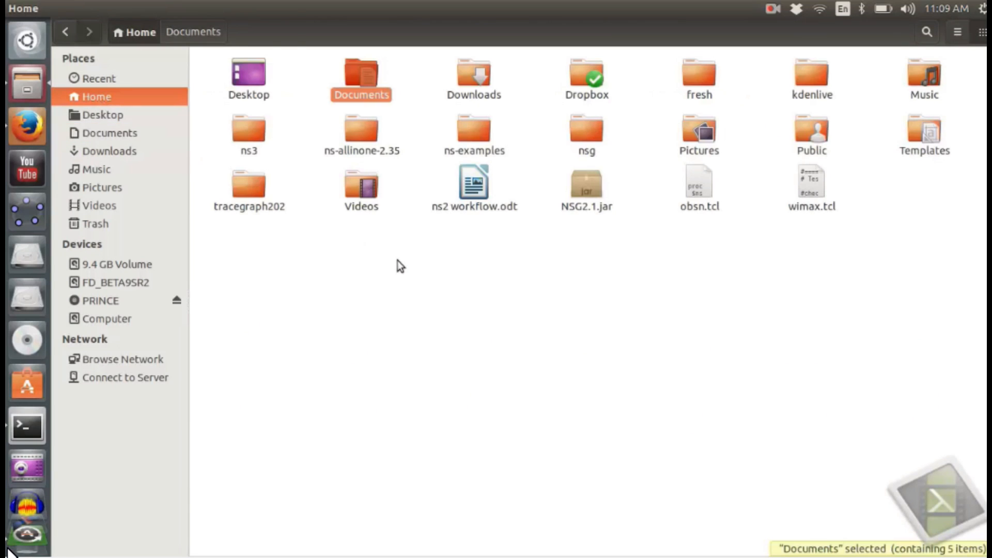
click(479, 317)
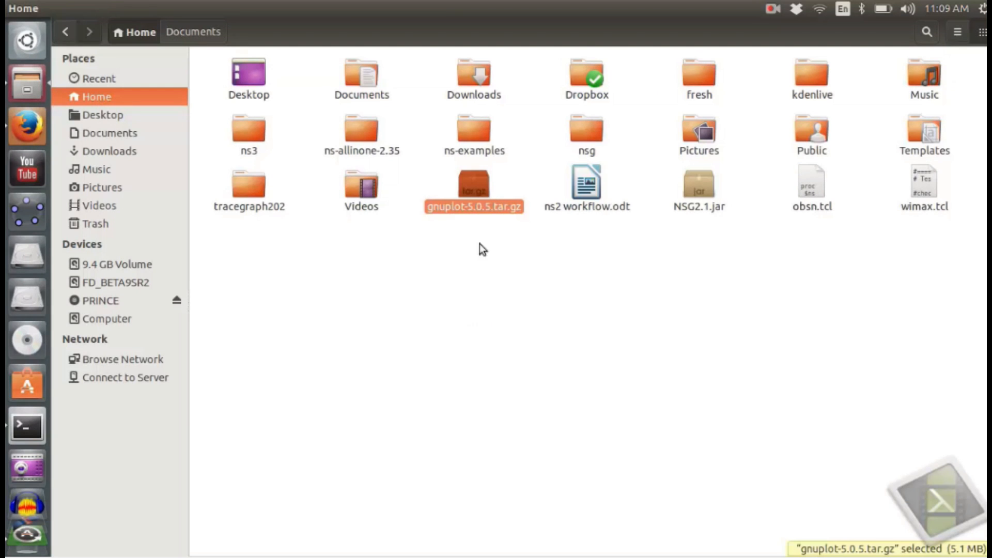
Extract gnuplot-5.0.5.tar.gz here and open the resulting gnuplot-5.0.5 folder.
right_click(473, 186)
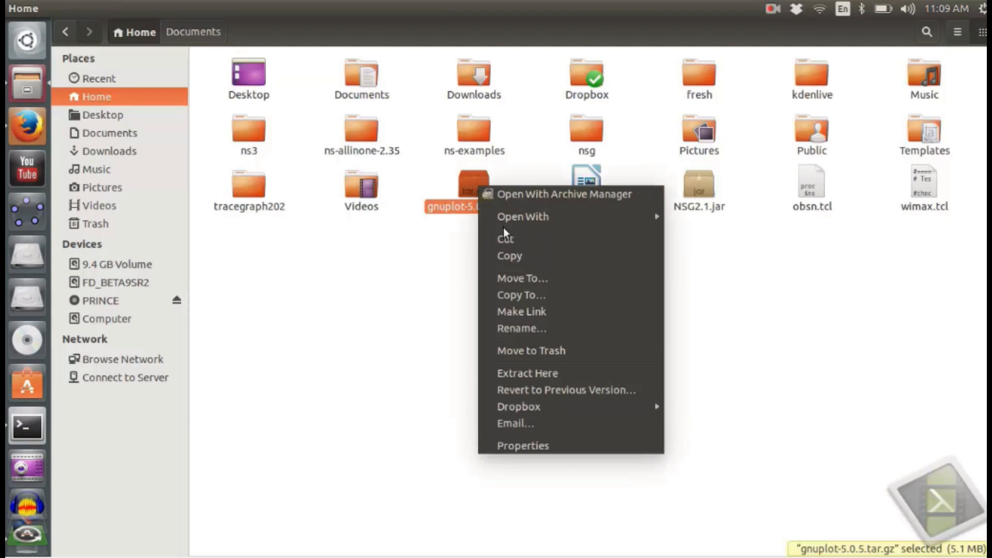
mouse_move(527, 372)
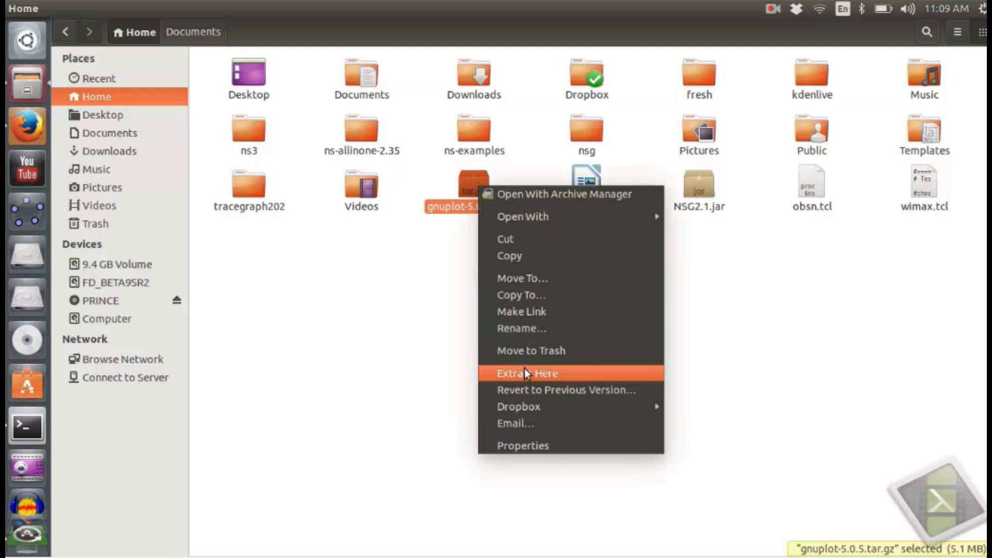
click(527, 372)
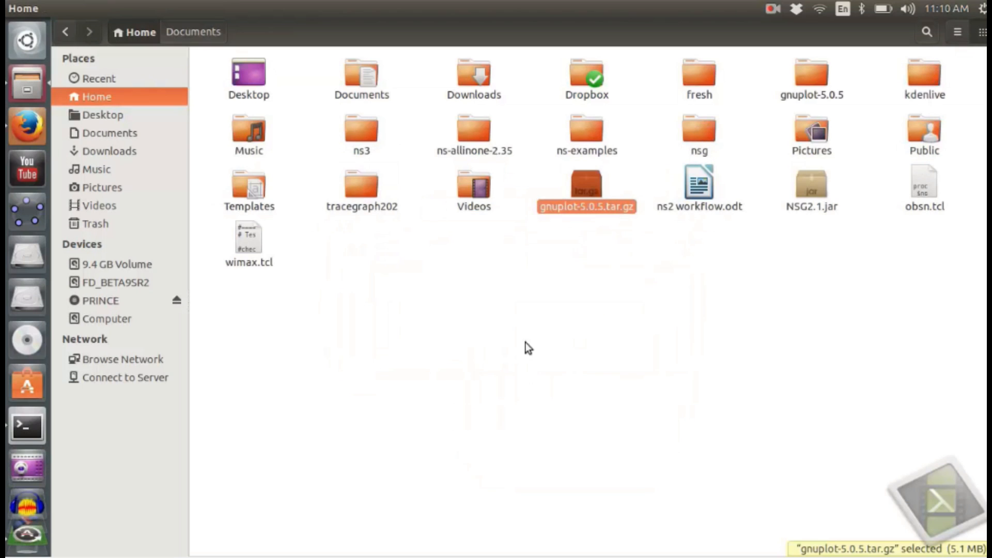
mouse_move(574, 258)
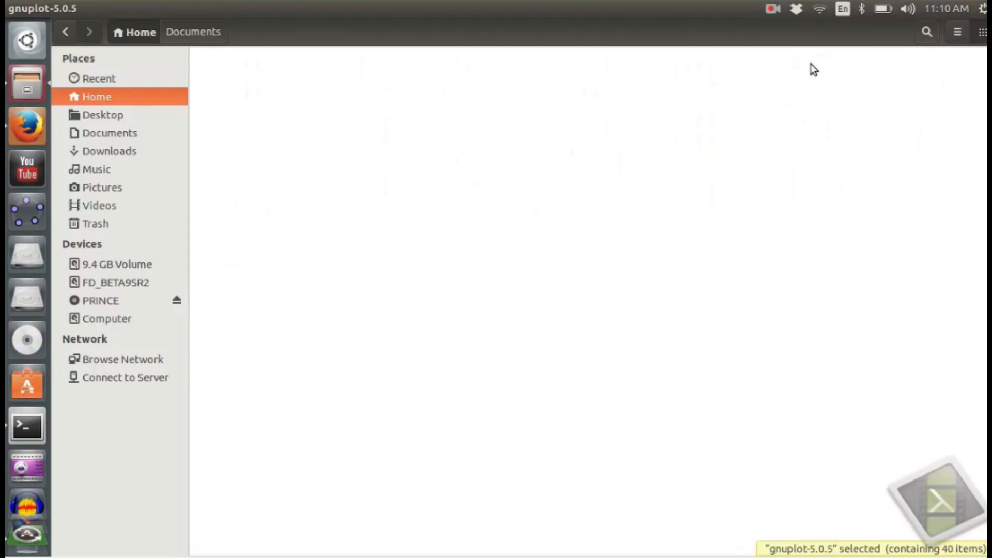
double_click(936, 493)
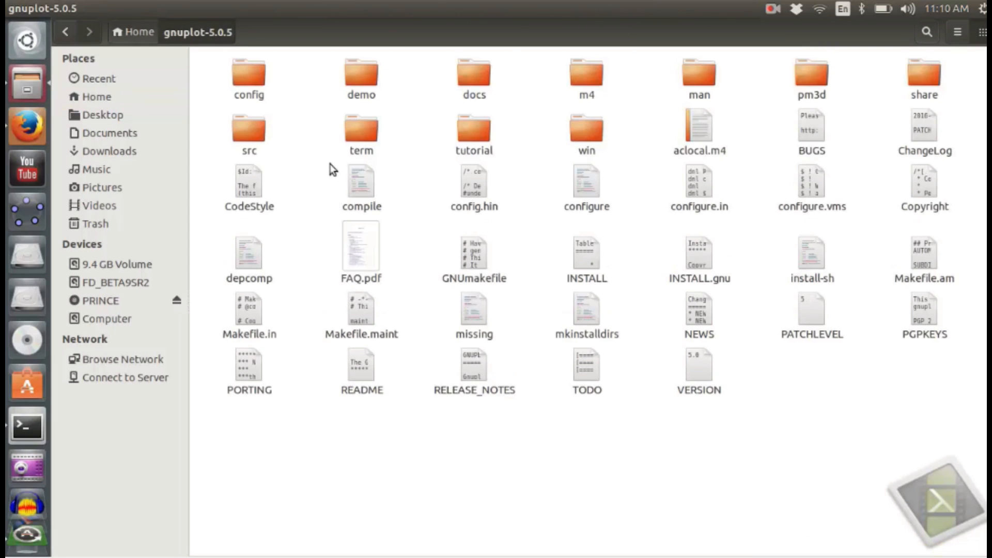
mouse_move(425, 346)
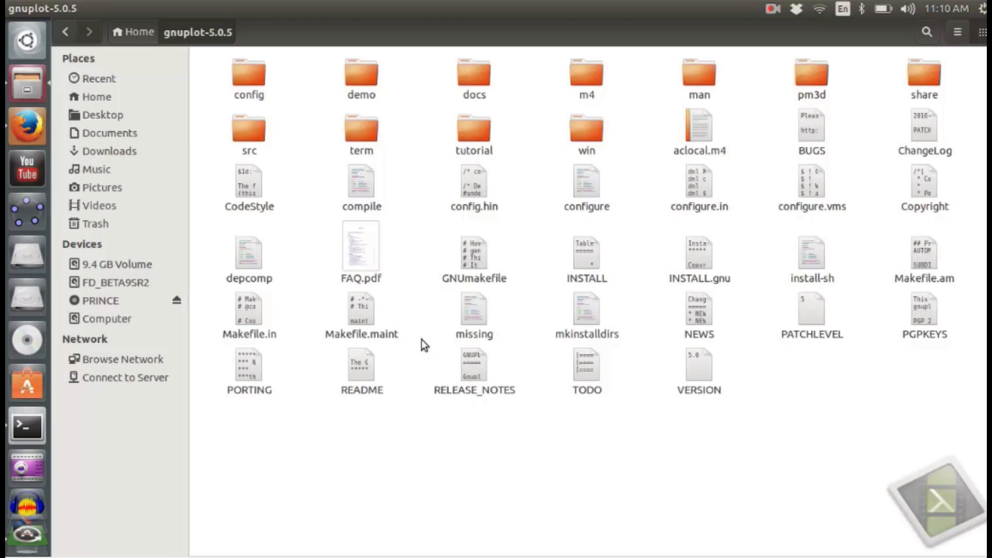
In a terminal, cd into gnuplot-5.0.5 and run ./configure, reviewing its feature summary.
click(27, 425)
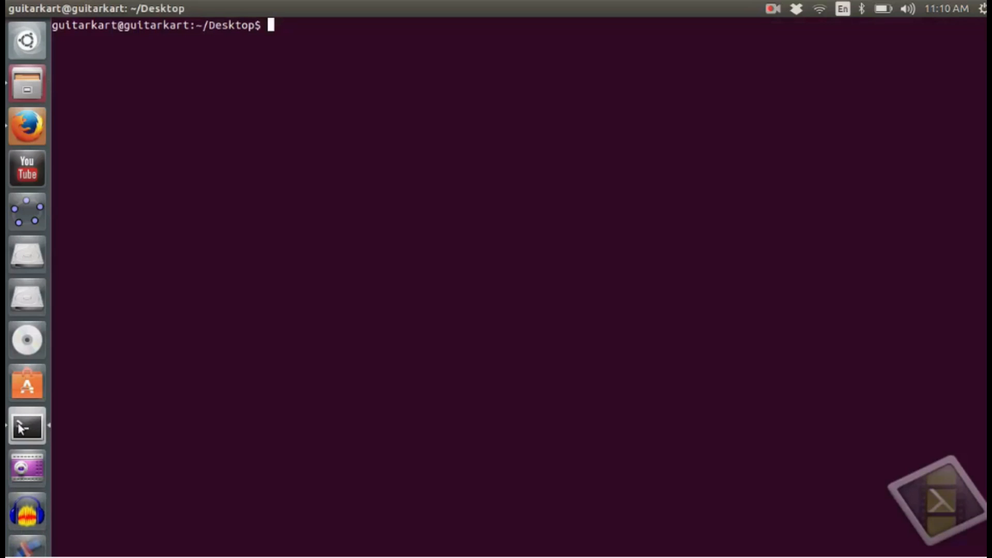
text(cd gnuplot-5.0.5/)
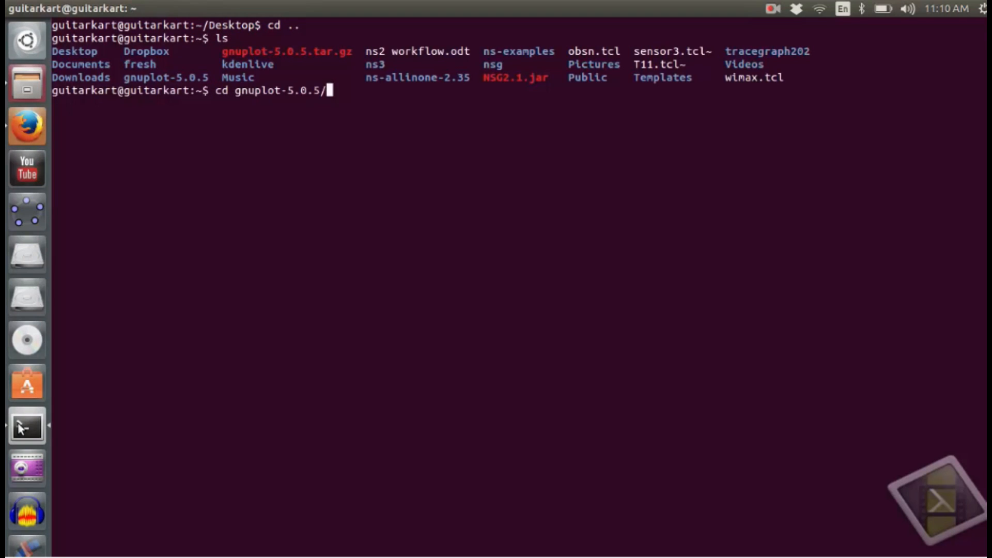
text(configure)
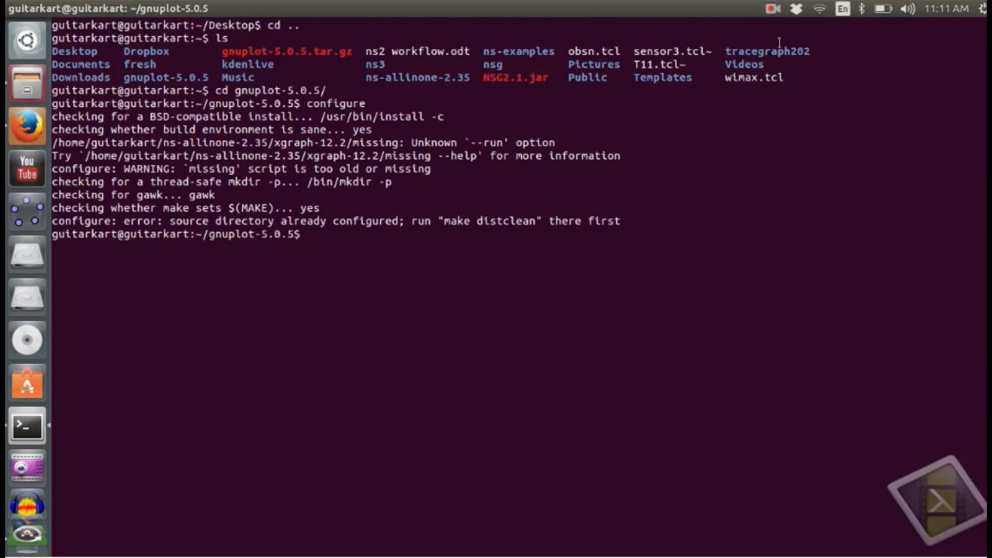
text(./con)
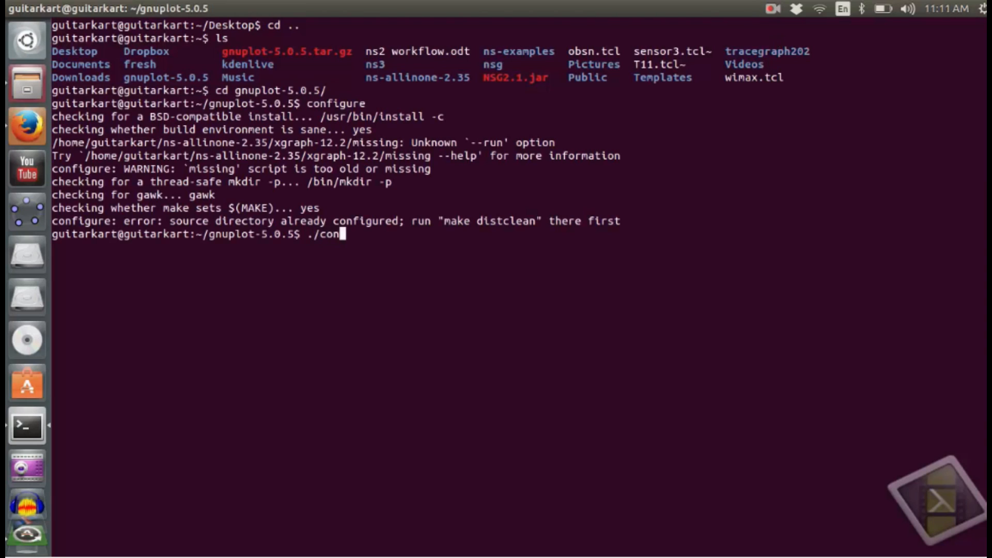
text(figure)
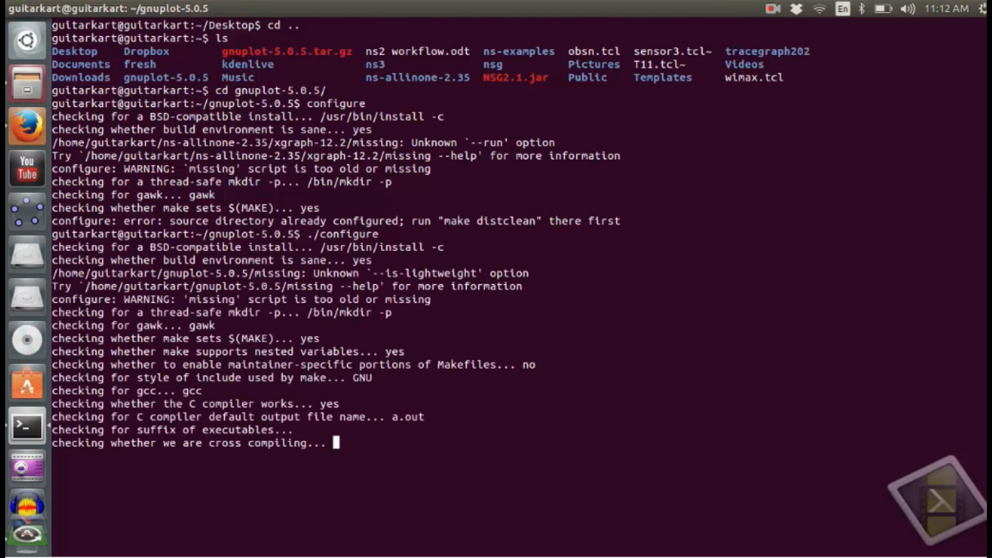
scroll(down, 3)
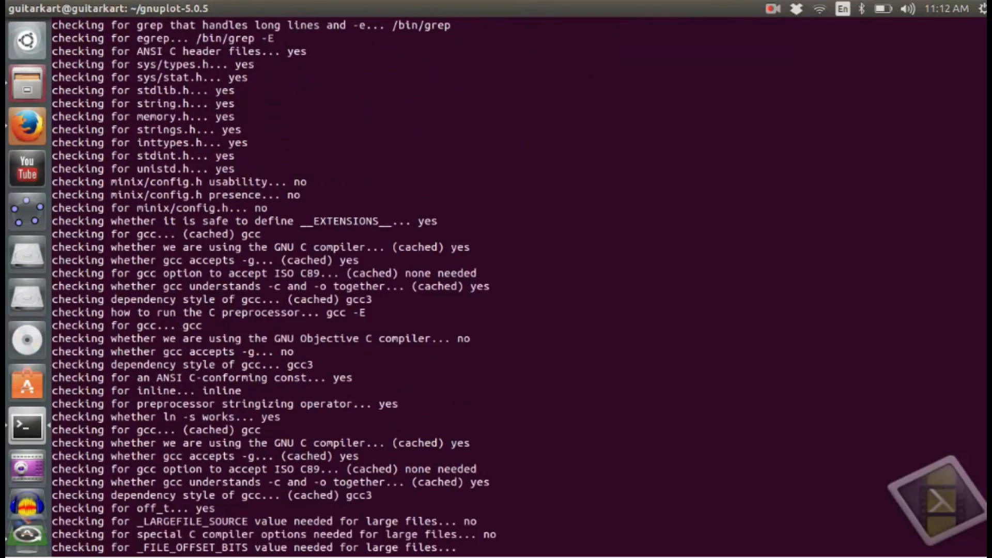
scroll(down, 3)
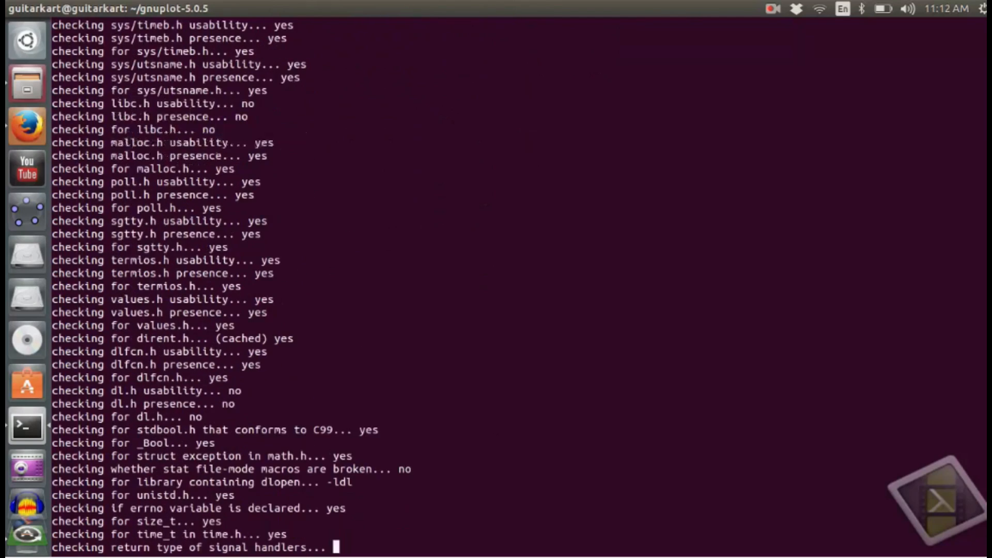
scroll(down, 3)
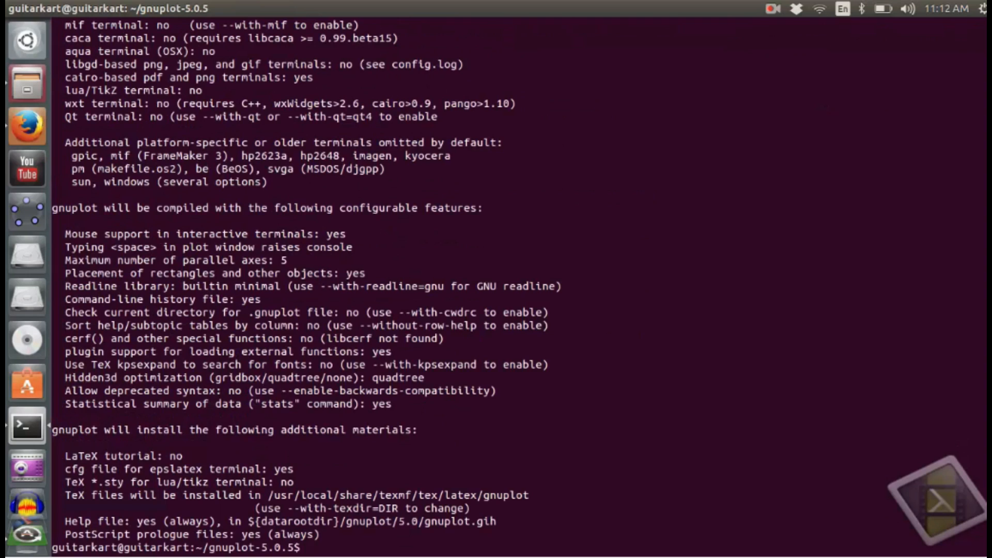
Run make to compile gnuplot 5.0.5, scrolling through the build output until done.
text(make)
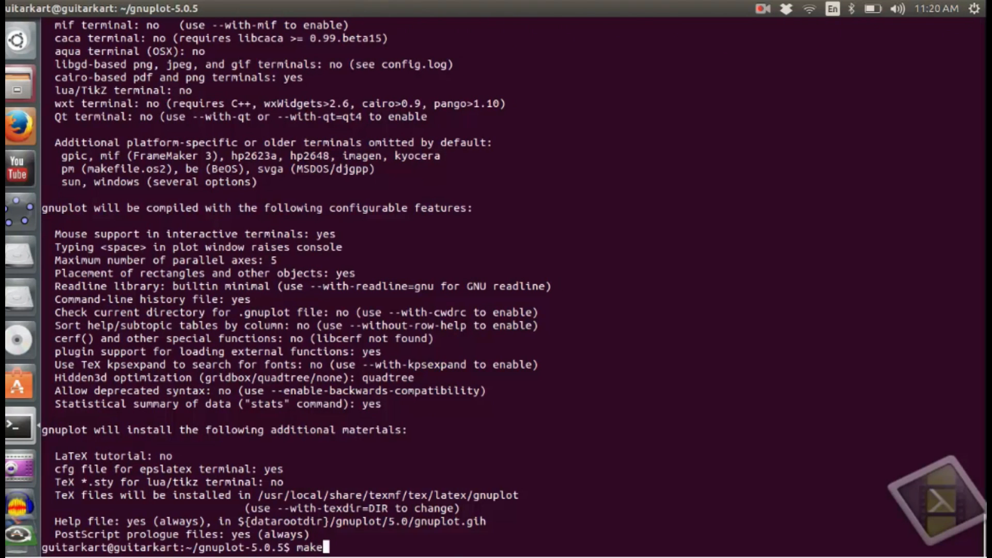
key(Return)
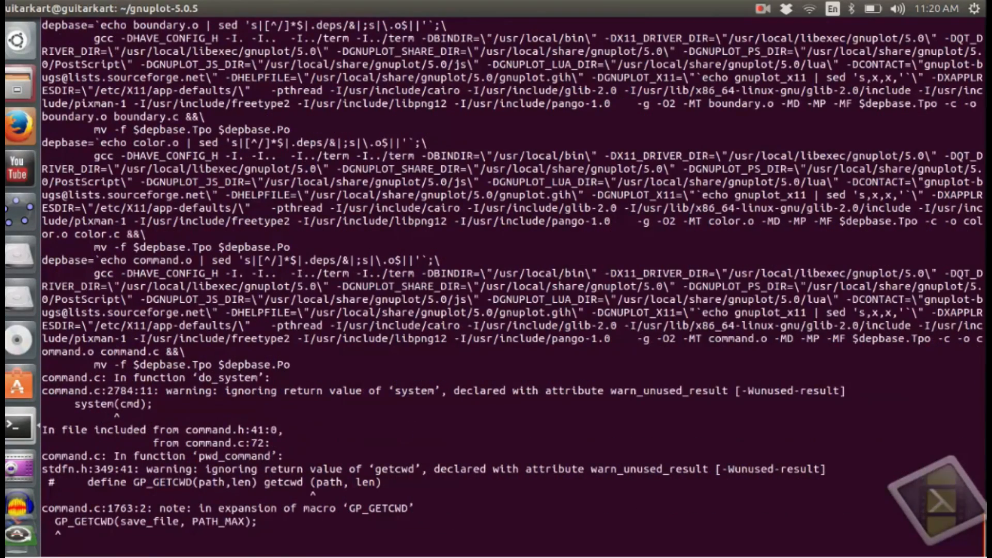
scroll(down, 3)
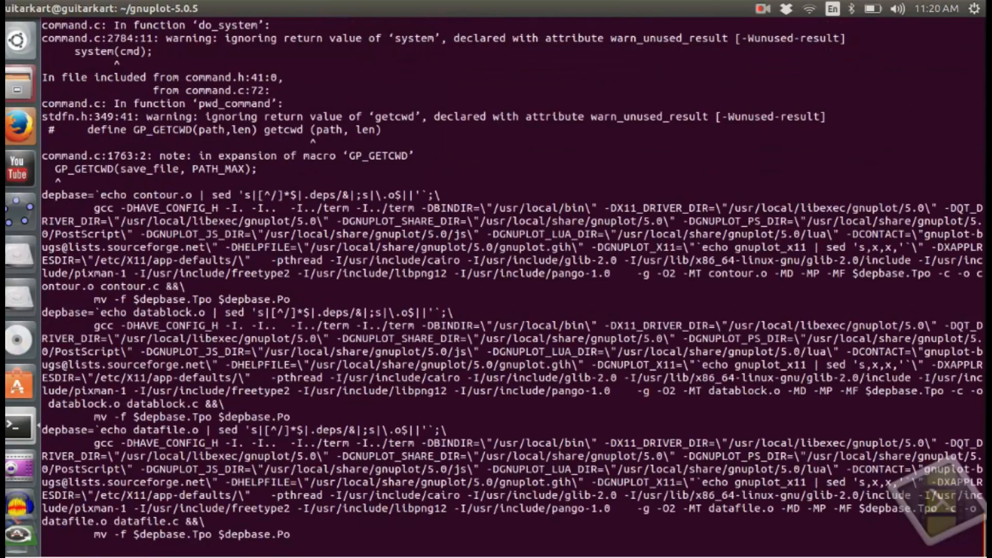
scroll(down, 3)
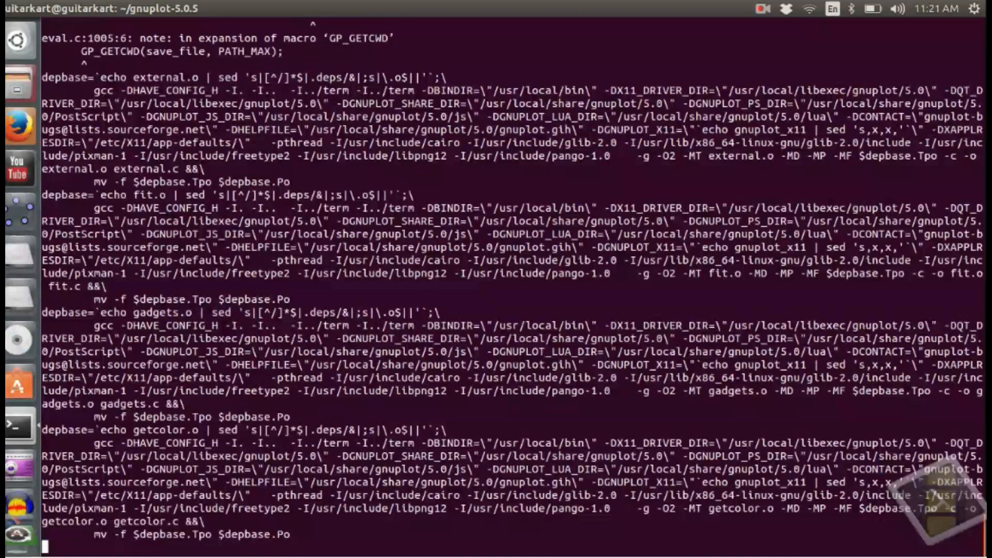
scroll(down, 3)
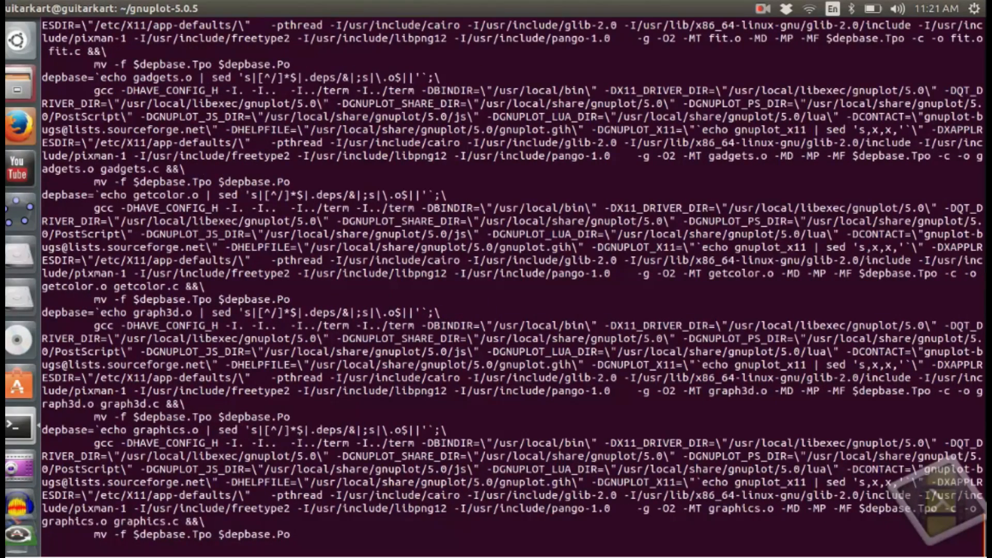
scroll(down, 3)
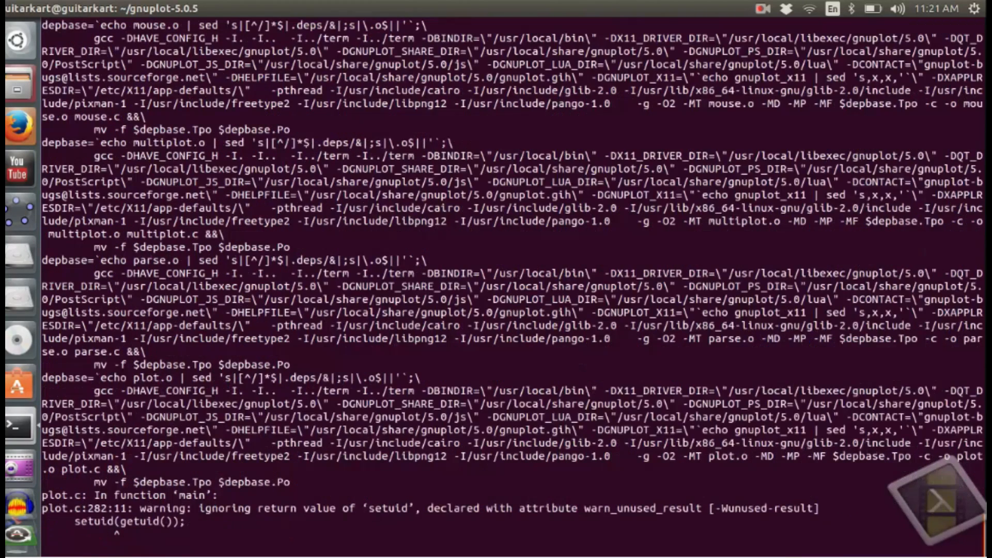
scroll(down, 3)
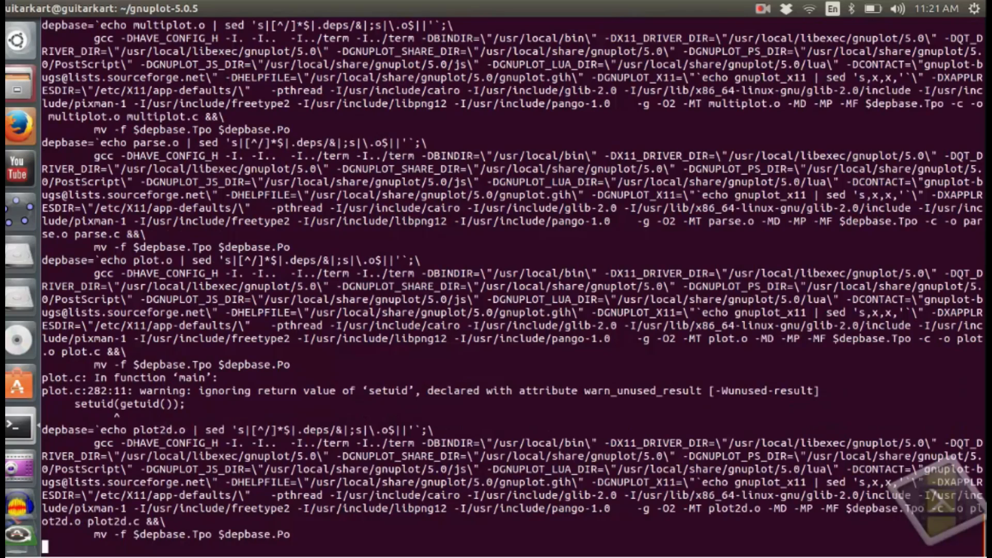
scroll(down, 3)
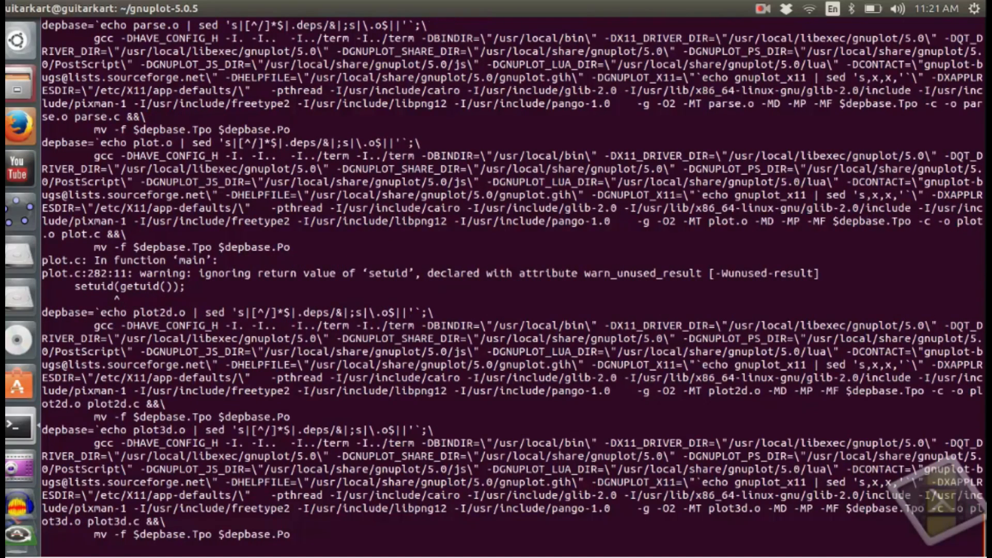
scroll(down, 3)
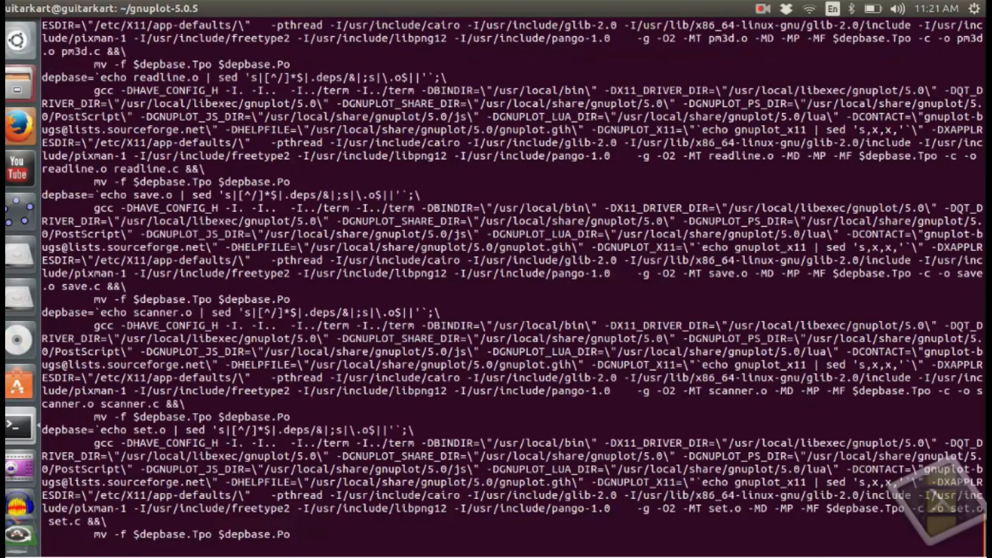
scroll(down, 3)
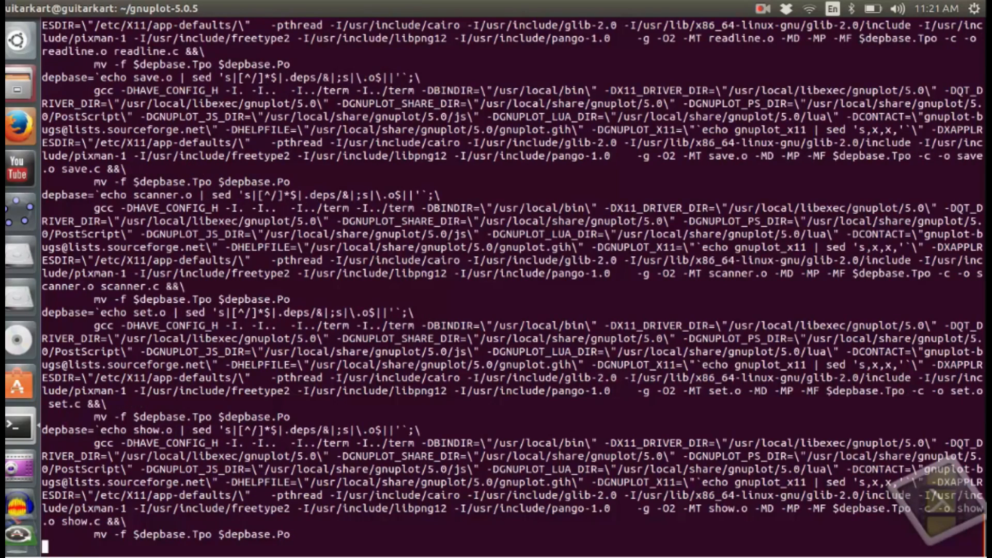
scroll(down, 3)
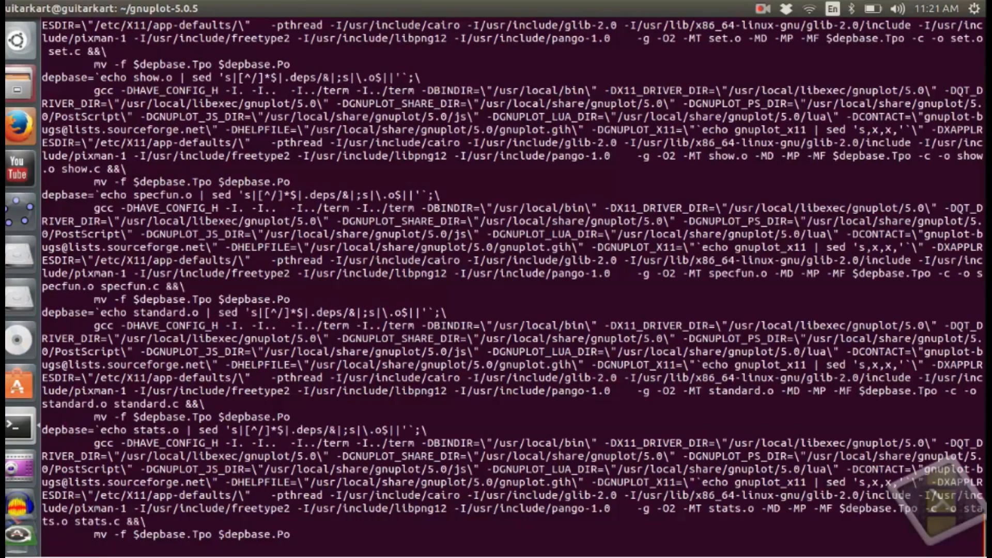
scroll(down, 3)
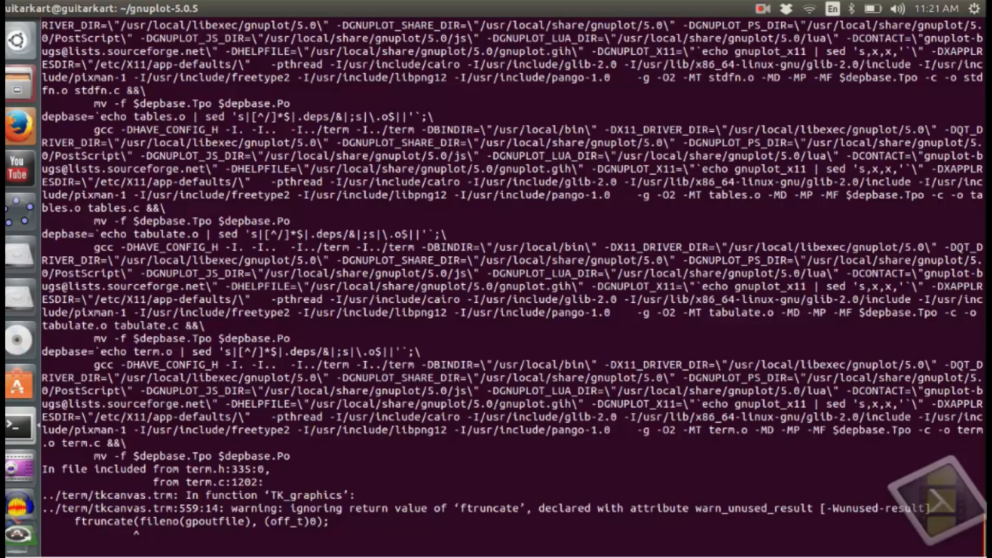
scroll(down, 3)
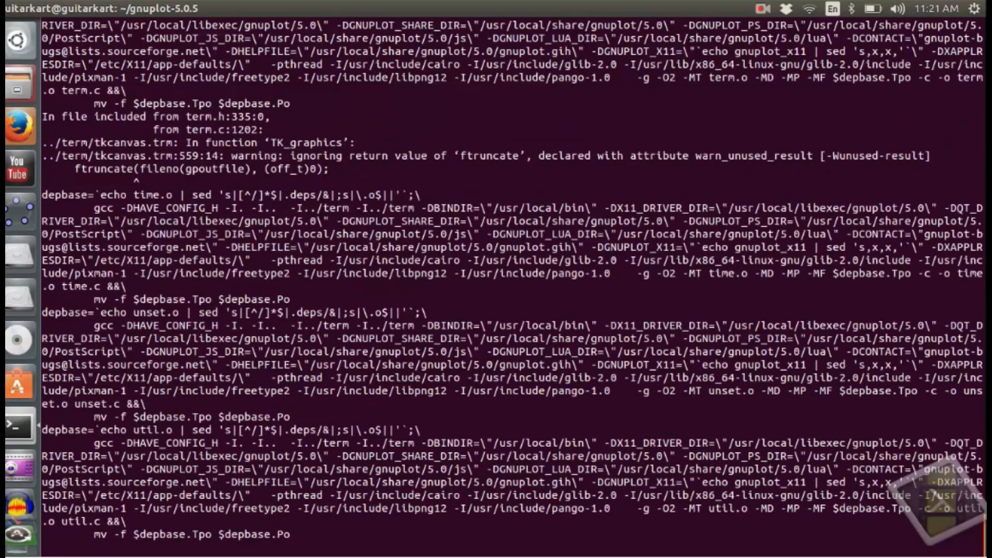
scroll(down, 3)
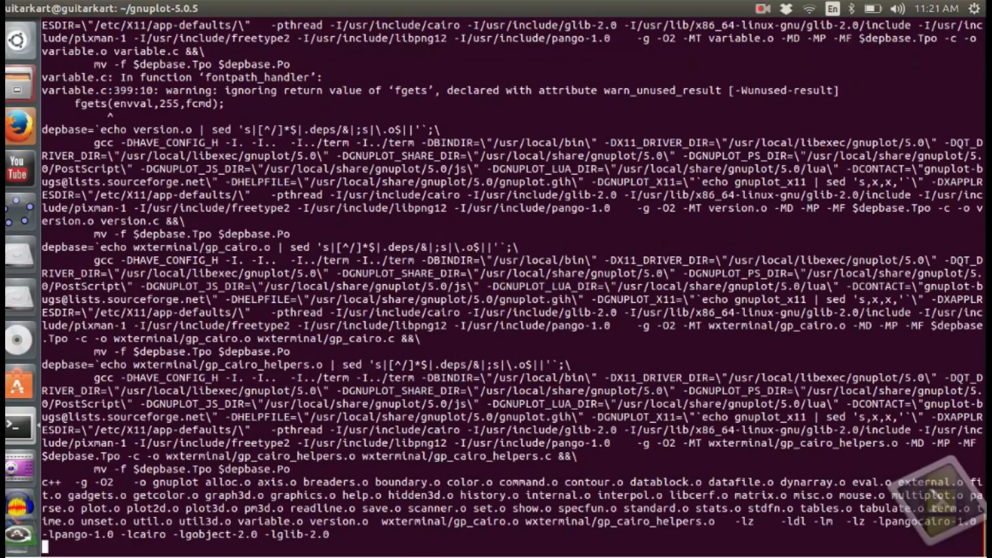
scroll(down, 3)
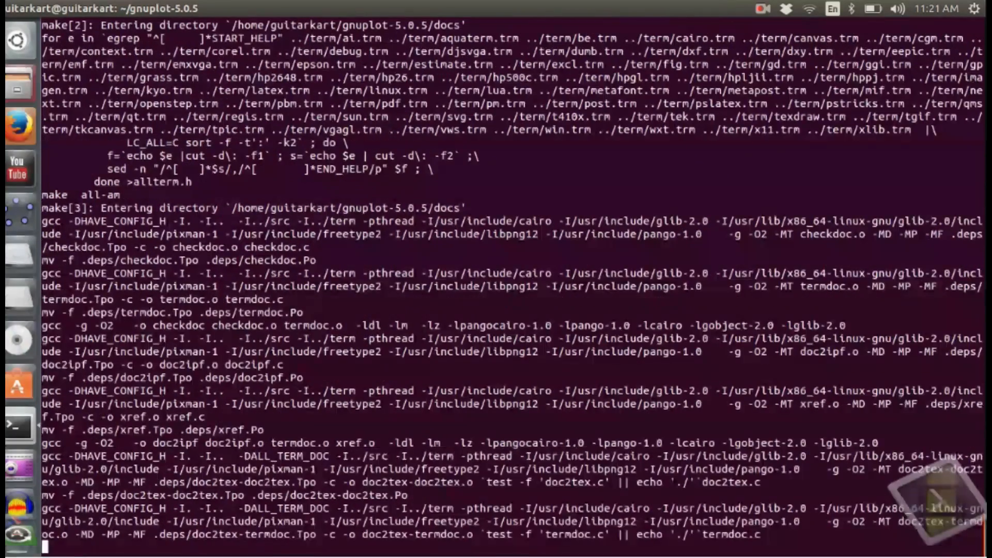
scroll(down, 3)
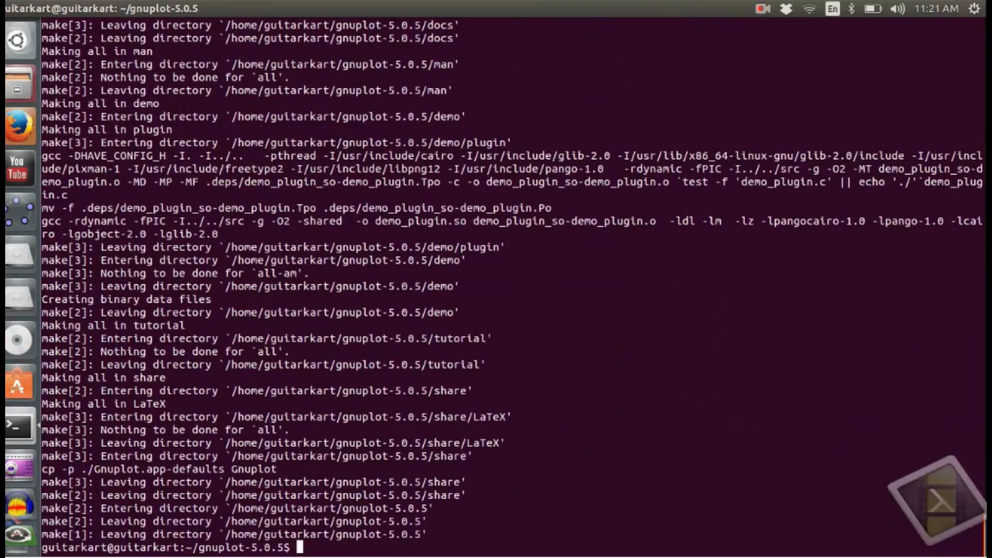
mouse_move(814, 7)
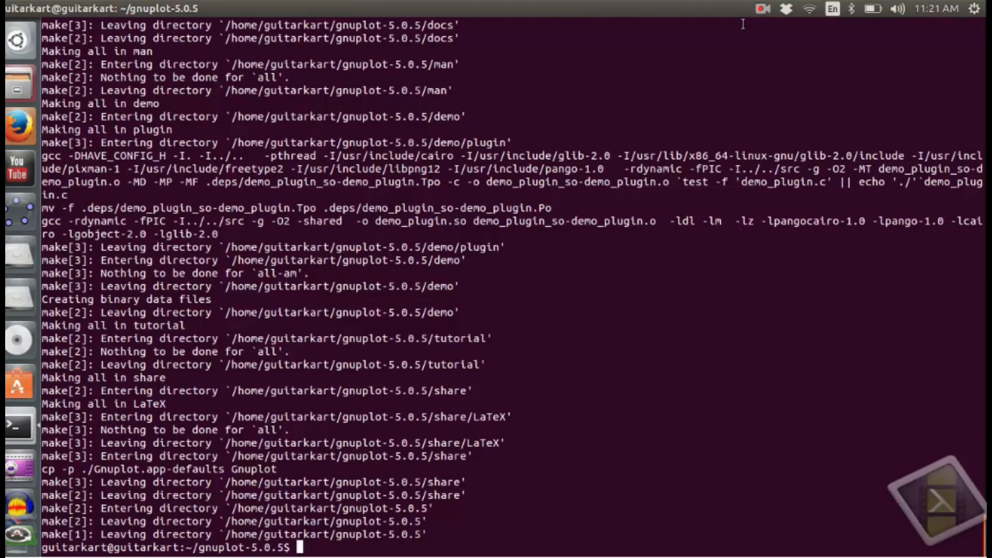
click(761, 9)
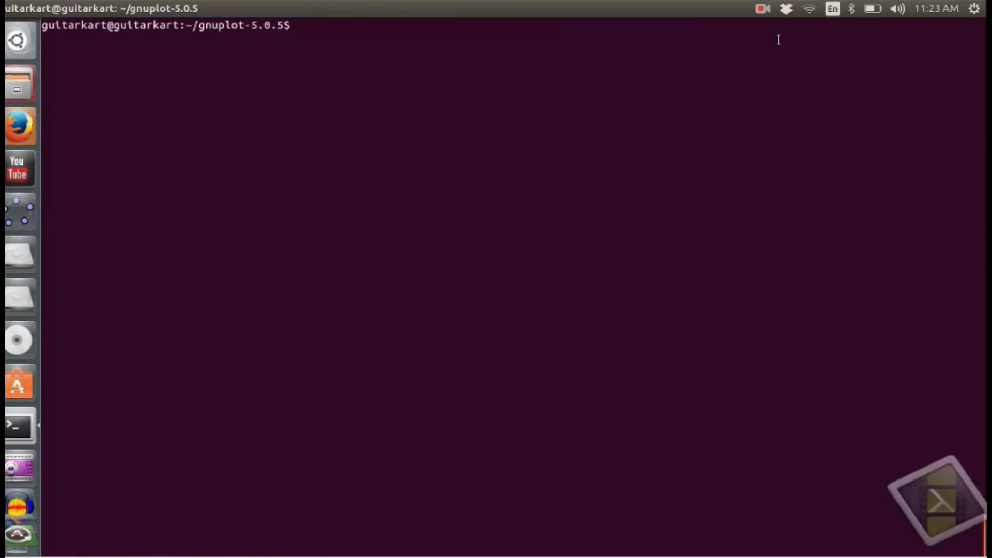
Install gnuplot with 'sudo make install', then clear the terminal screen.
text(sudo)
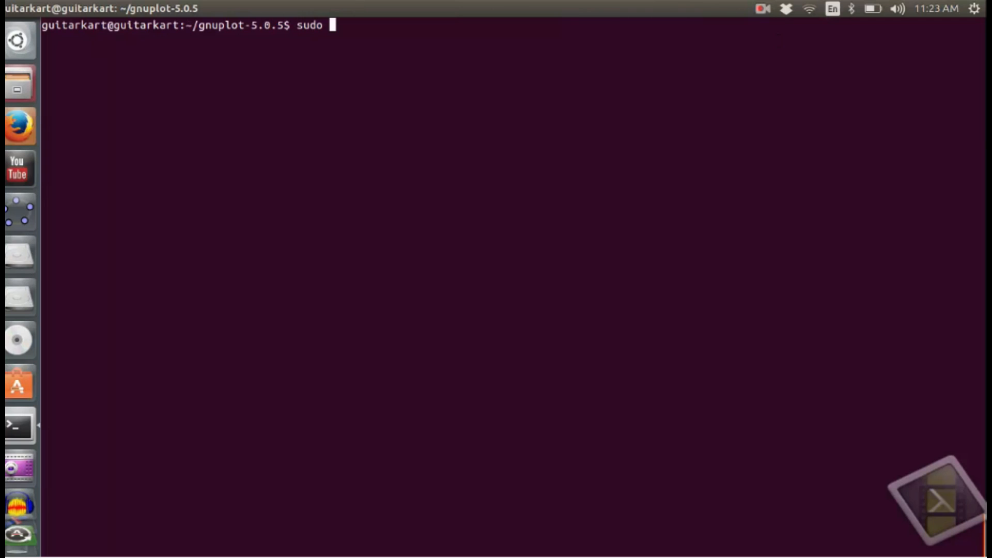
text(make install)
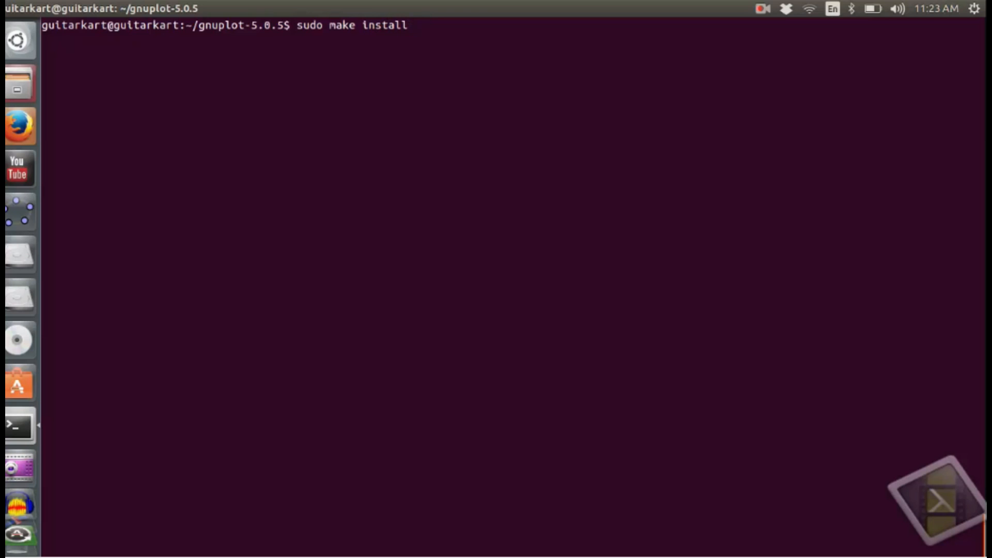
key(Return)
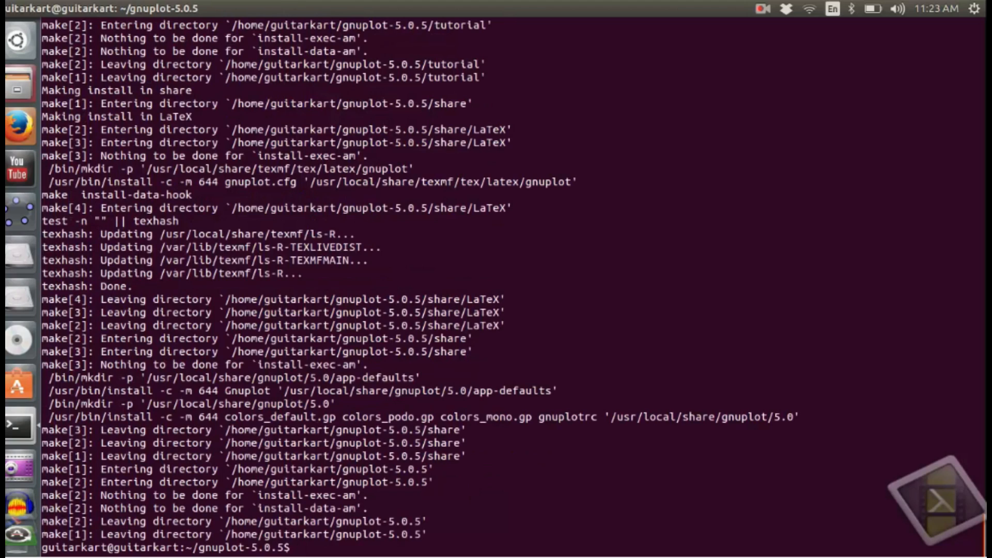
text(clear)
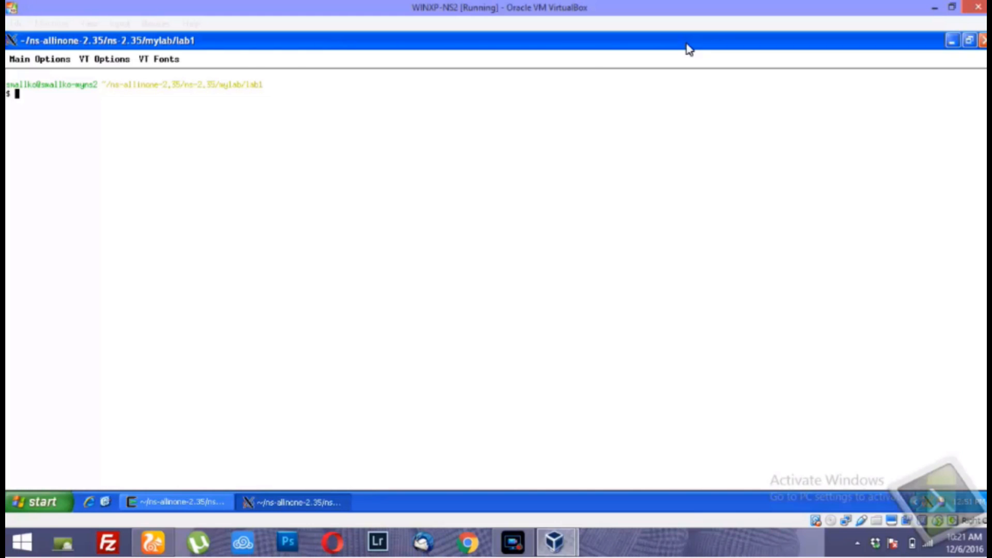
Start gnuplot and plot 'cbr_delay' with linespoints 1.
text(gn)
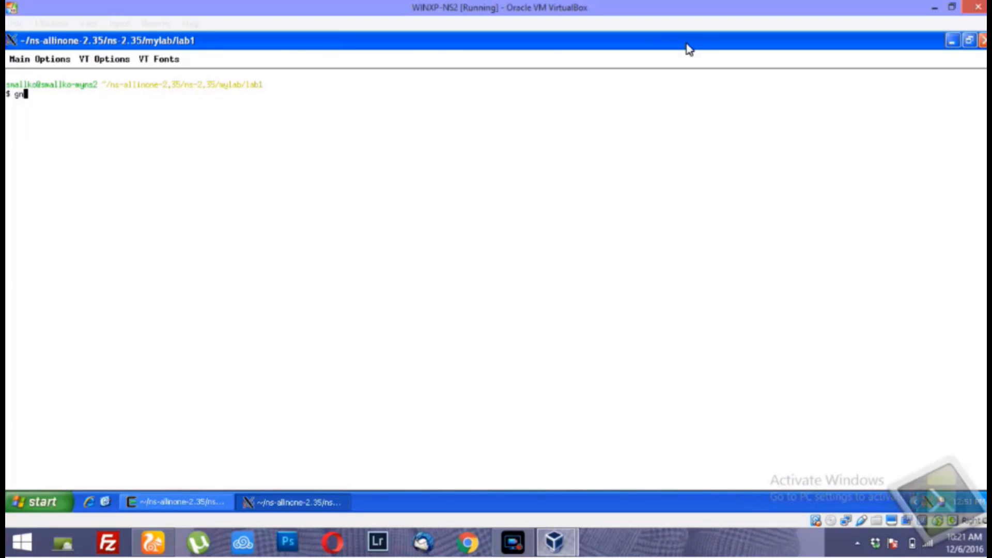
text(uplot)
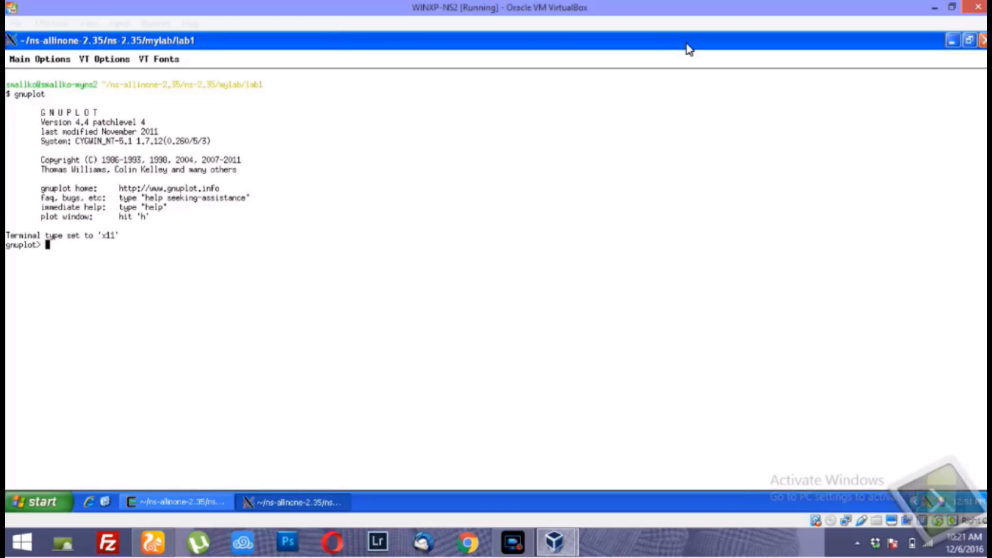
text(plot)
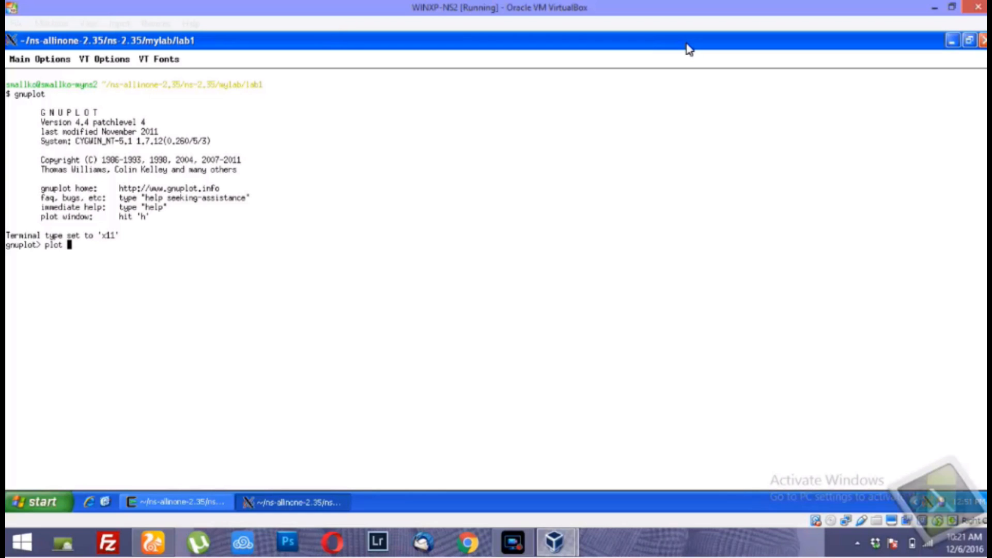
text('c)
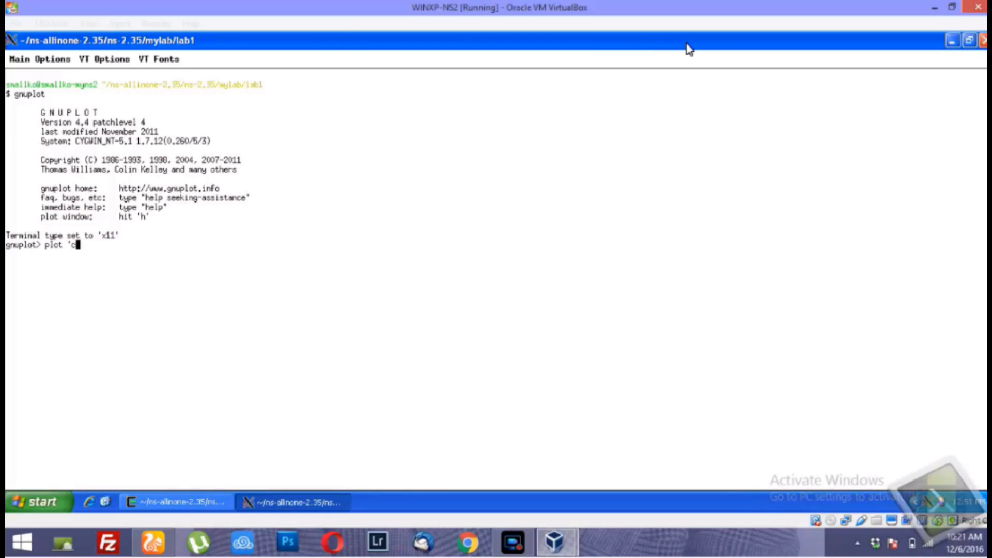
text(br-)
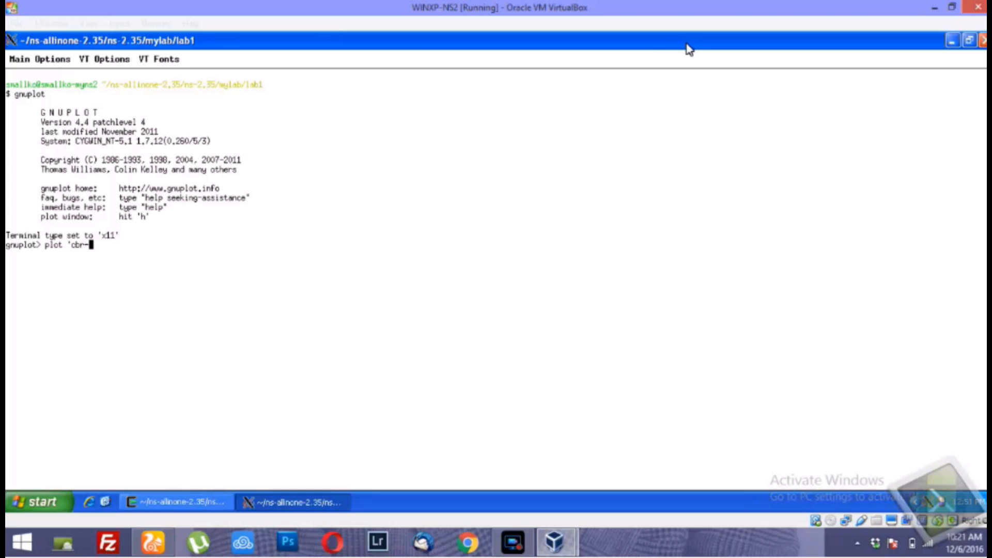
text(_delay)
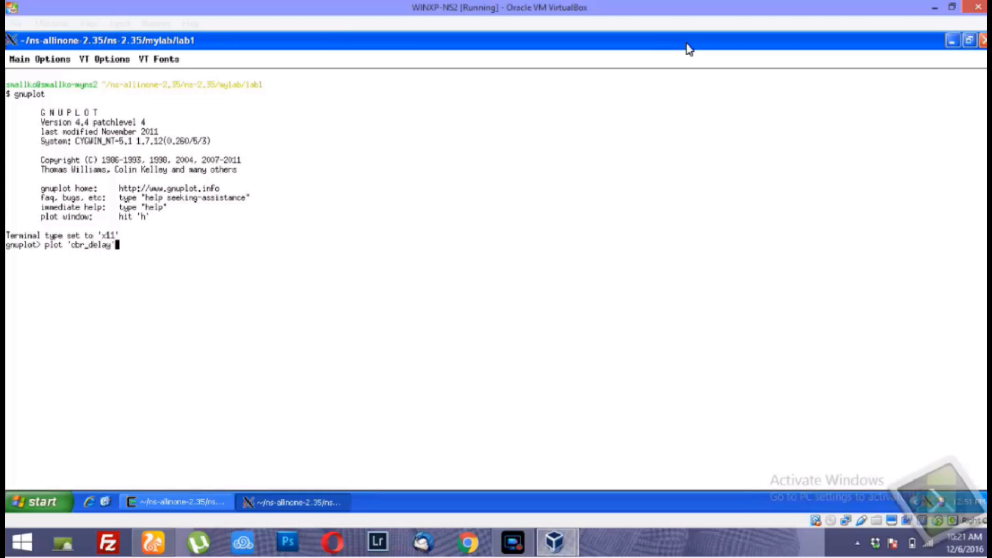
text(with)
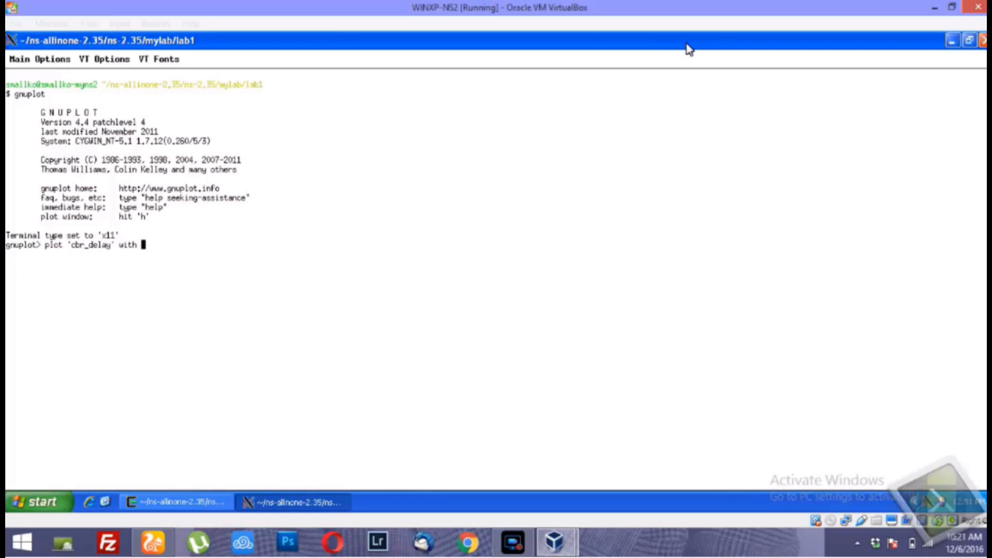
text(lines)
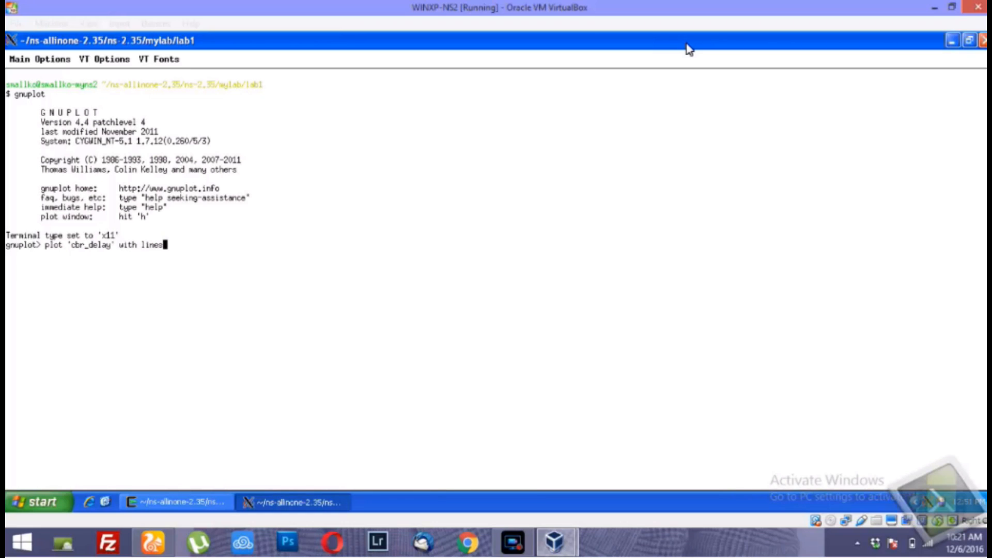
text(points)
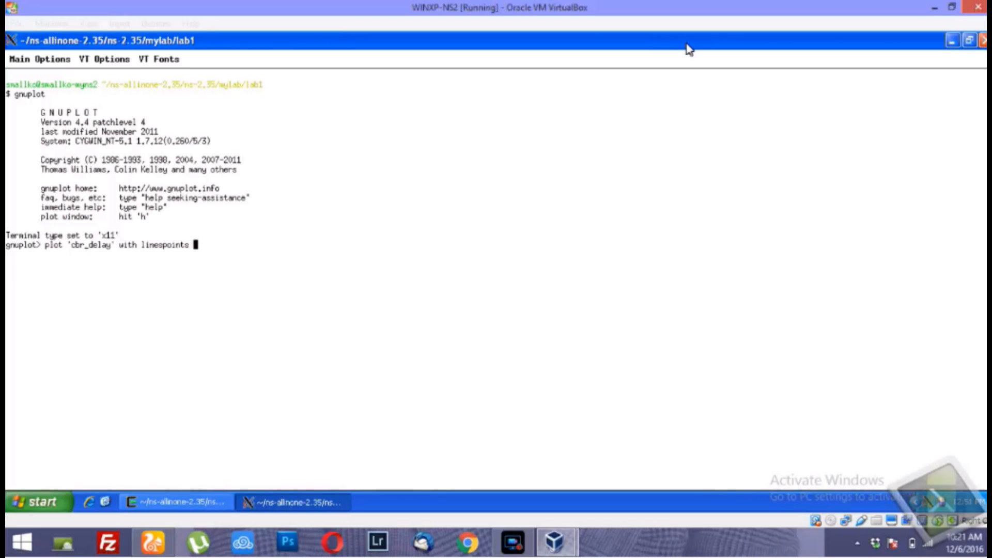
text(1)
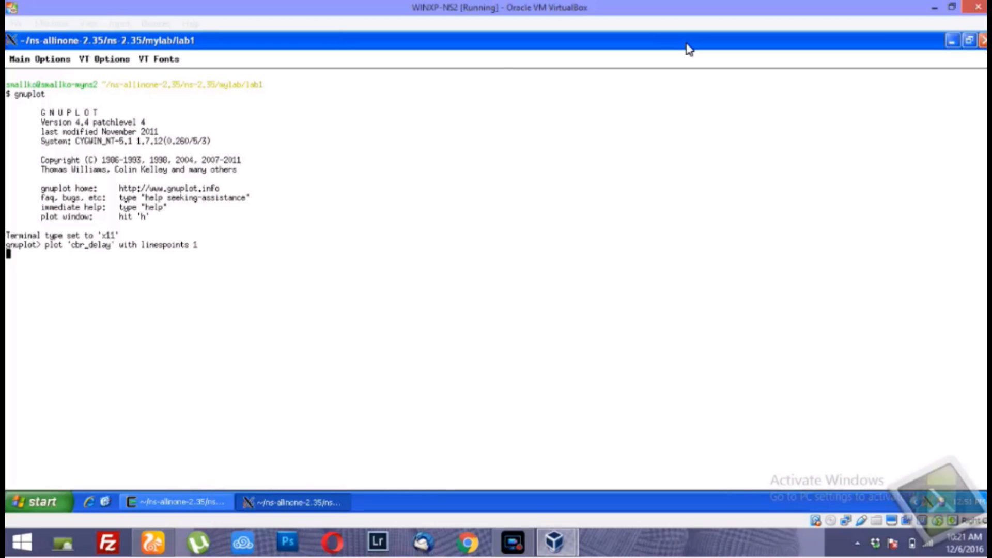
key(Return)
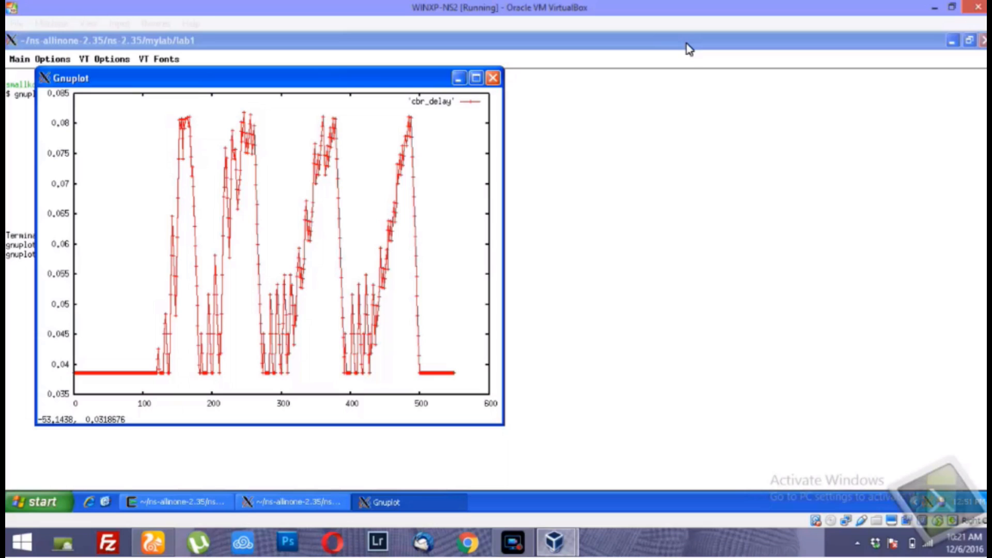